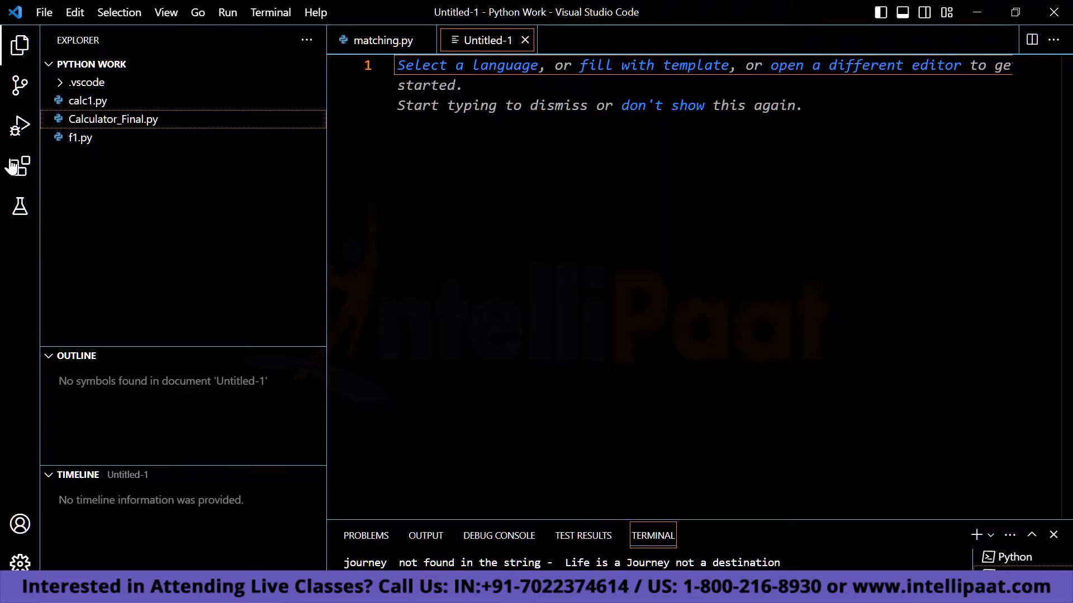
mouse_move(19, 167)
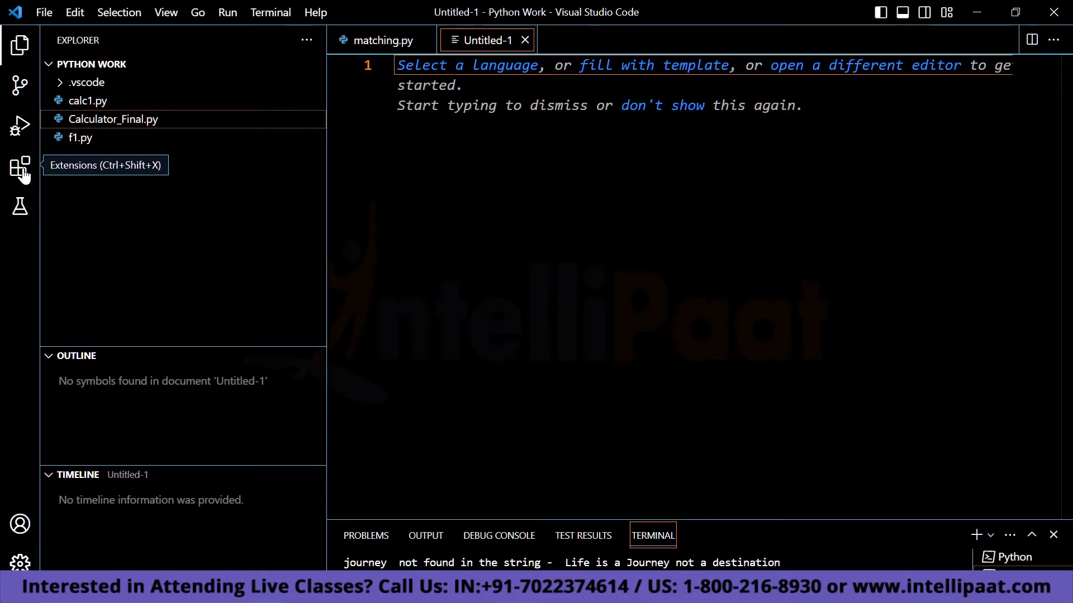
Step: Search the Extensions marketplace for "Chatgpt"
left_click(20, 168)
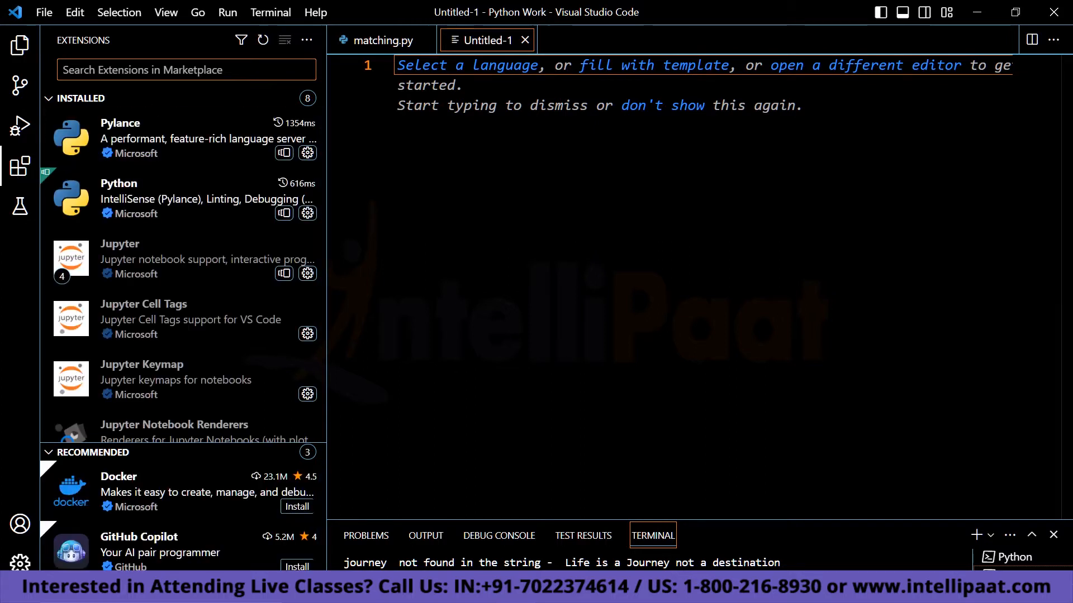
type("c")
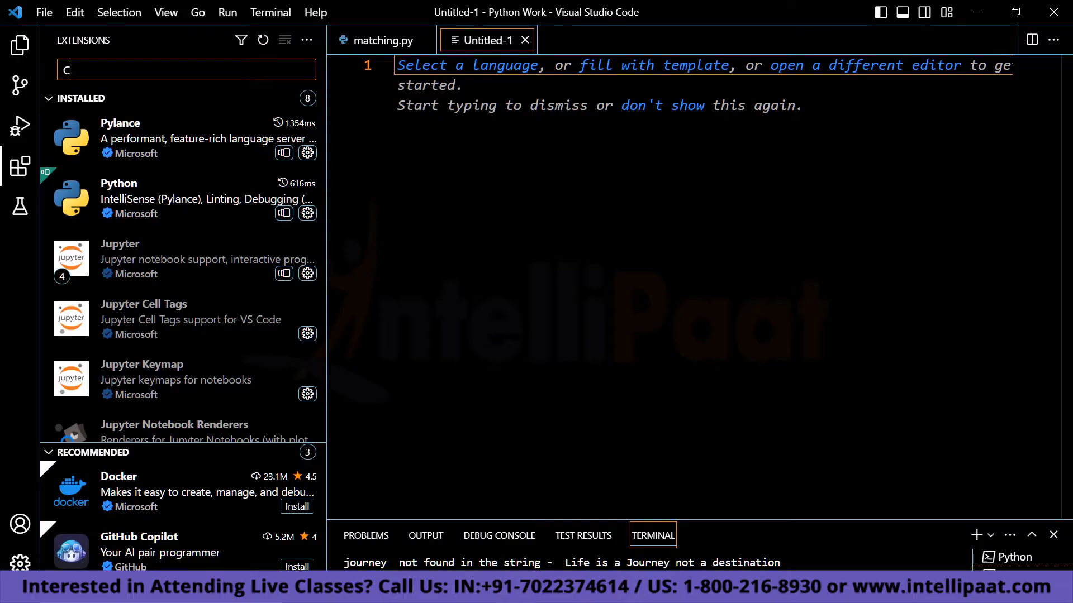
type("Chatgpt")
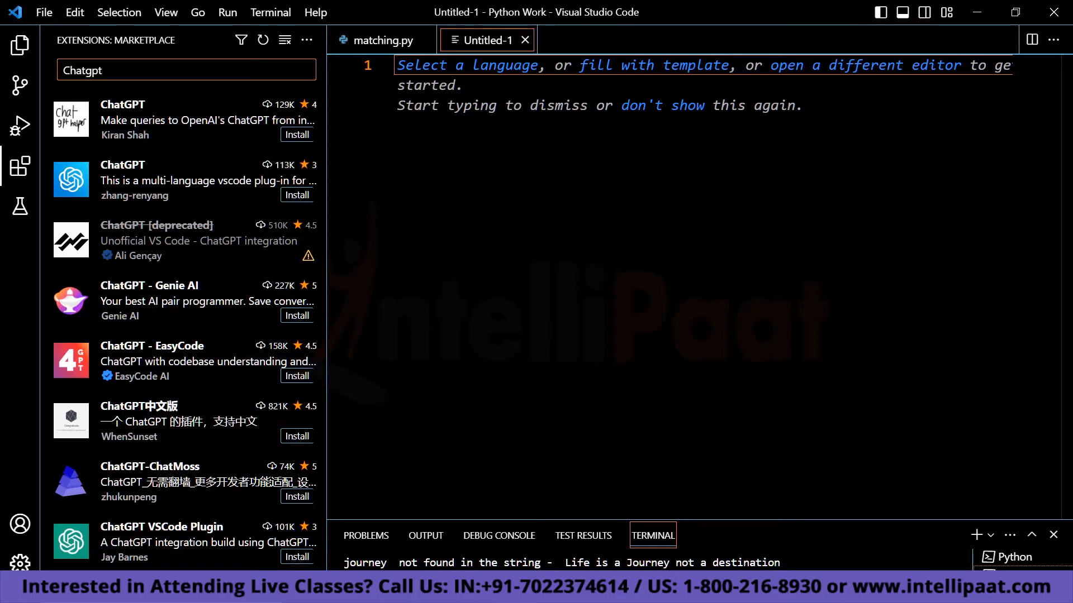
mouse_move(181, 301)
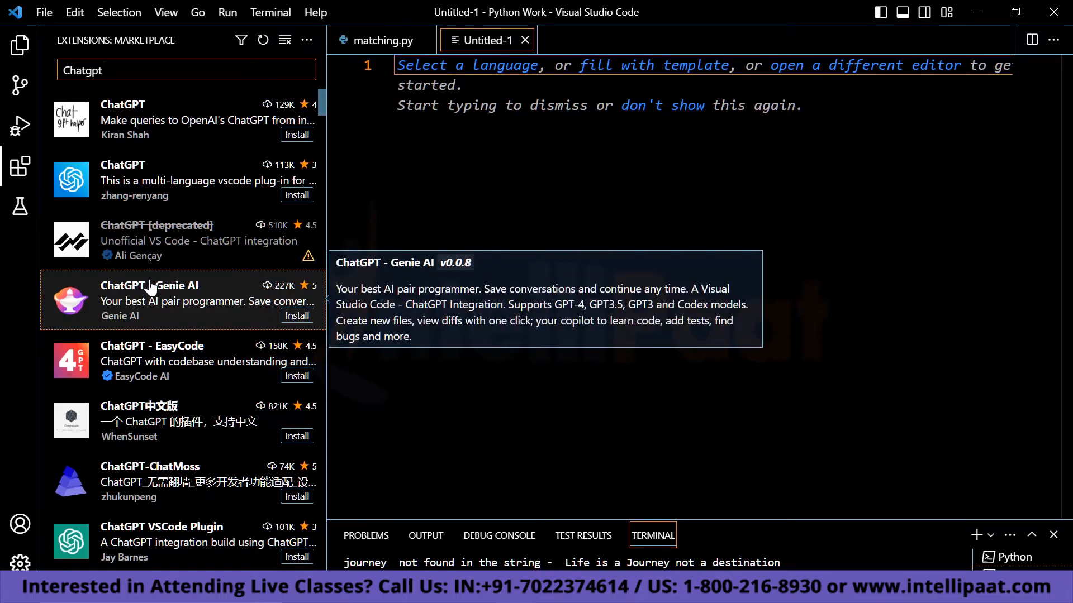
Step: Review the ChatGPT - Genie AI details page and install the extension
left_click(164, 300)
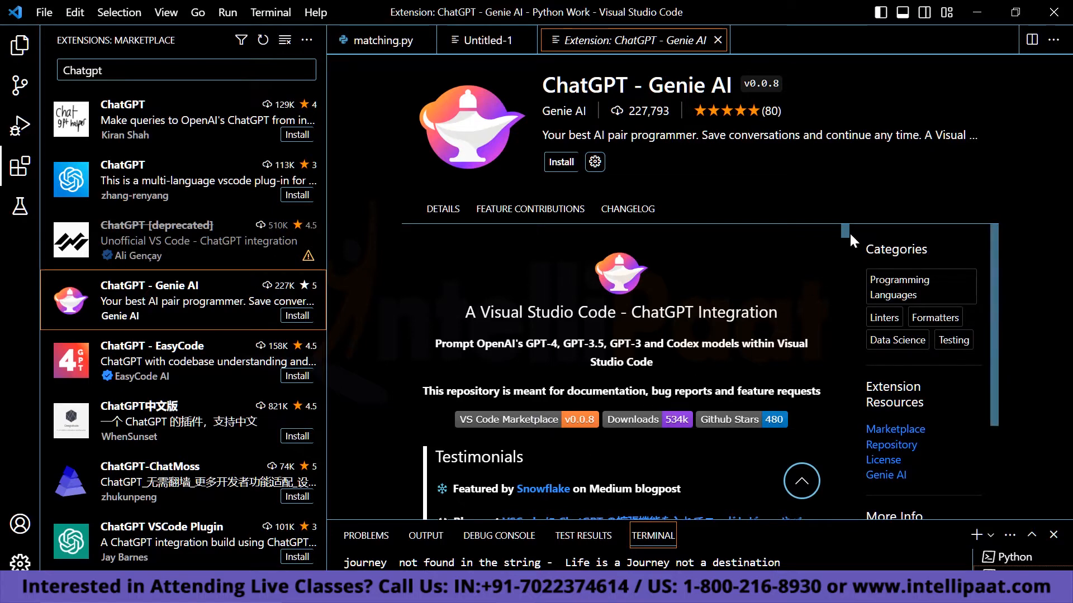
scroll("down", 3)
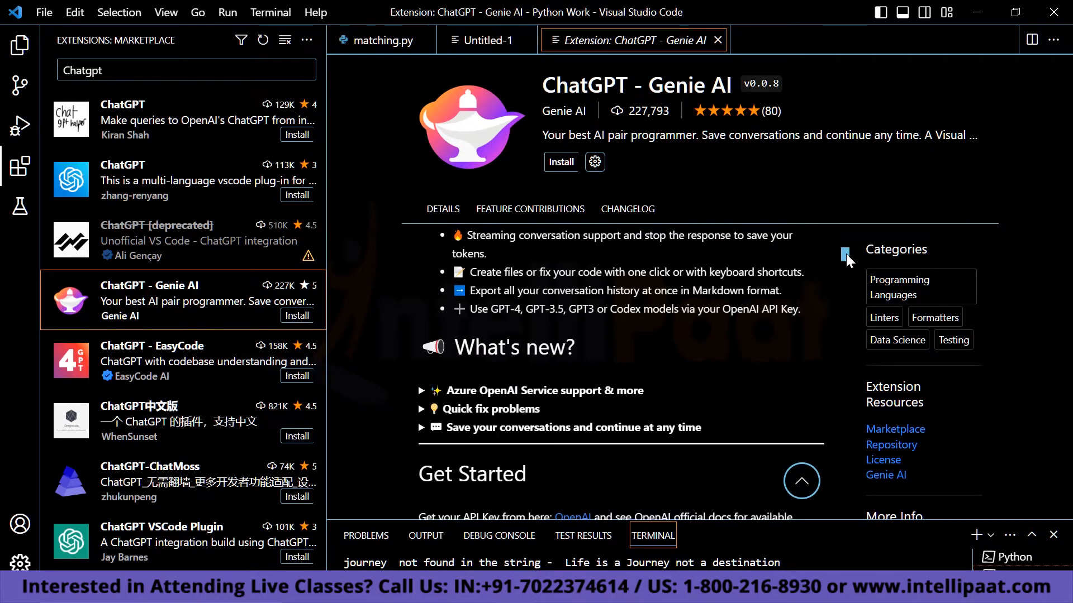
scroll("down", 3)
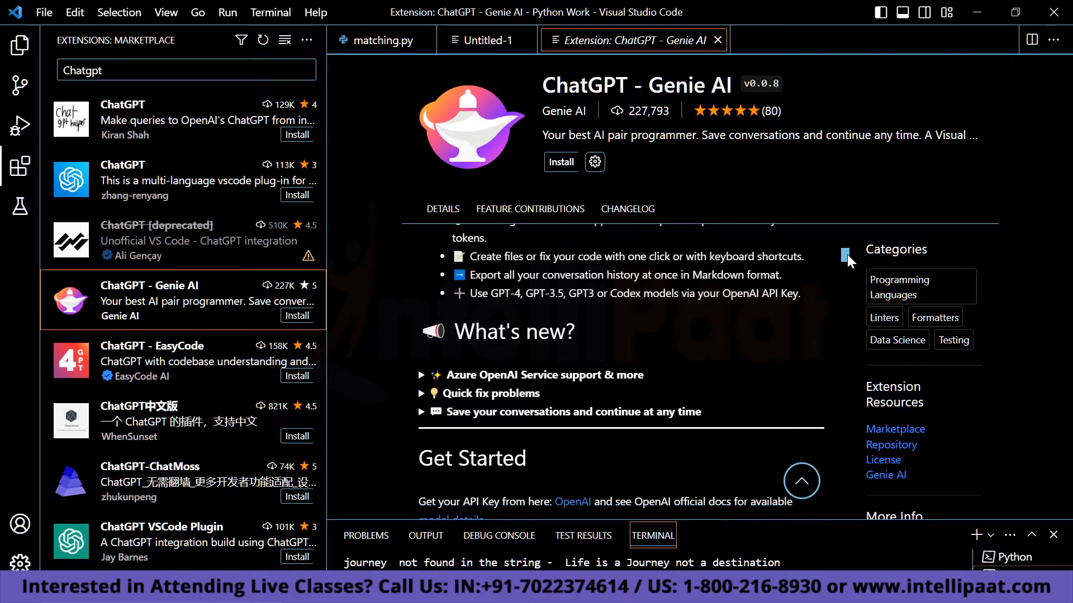
scroll("down", 3)
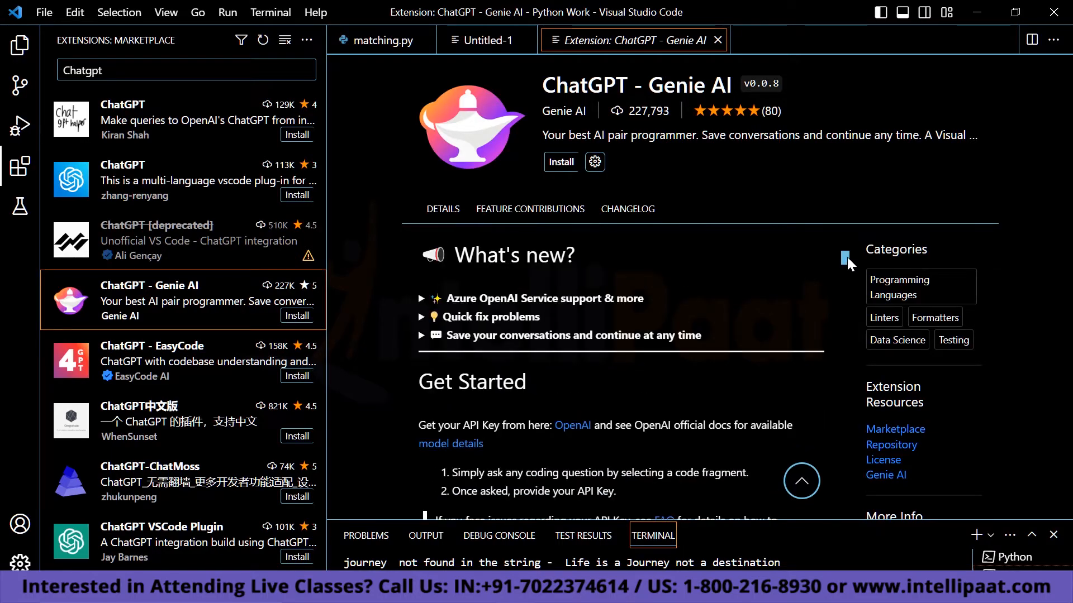
scroll("down", 3)
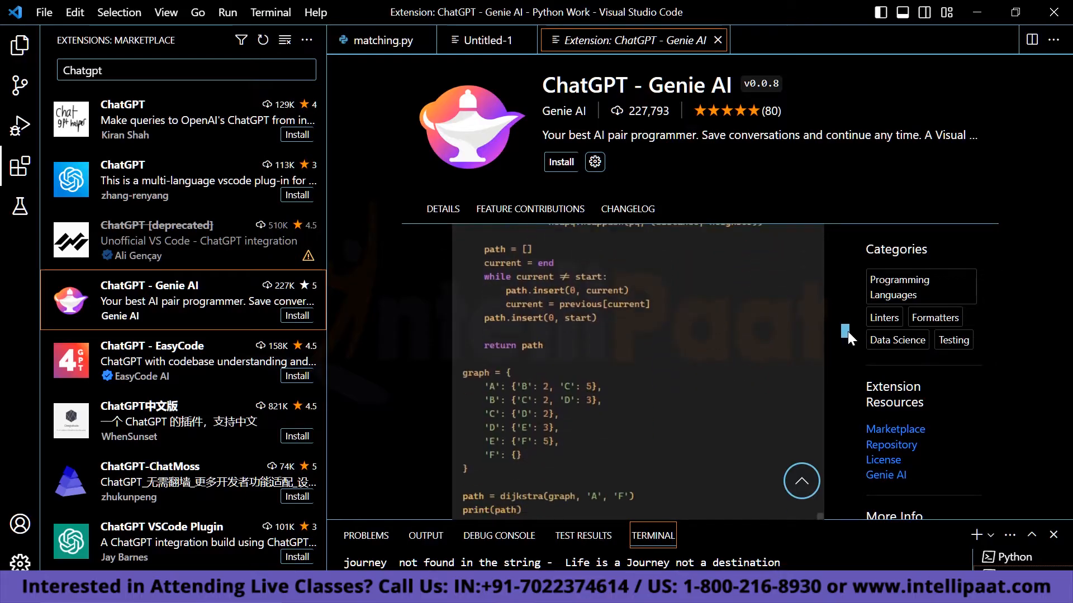
scroll("down", 3)
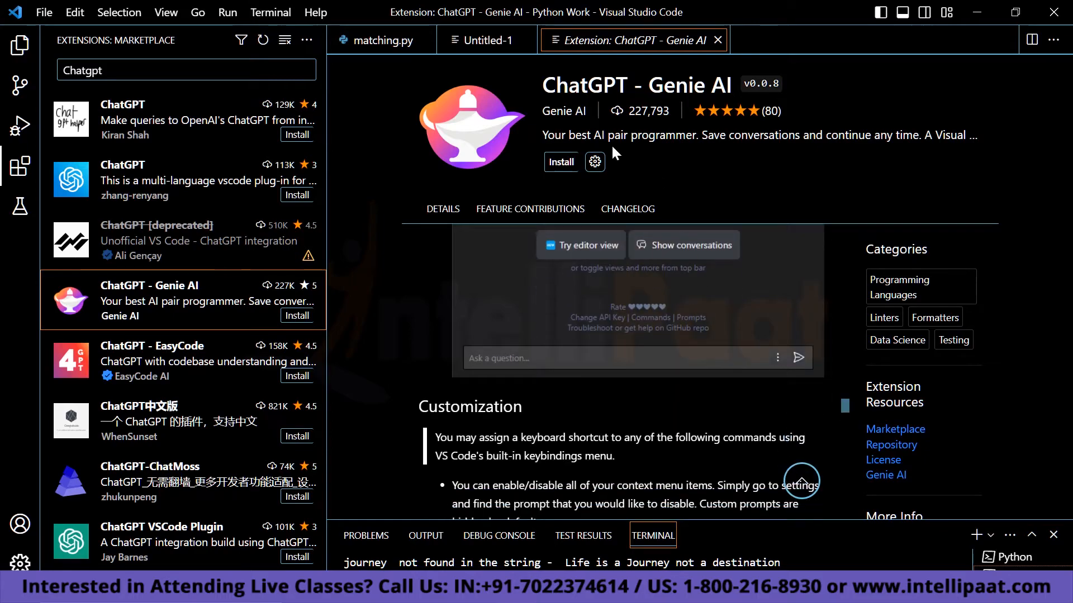
left_click(560, 161)
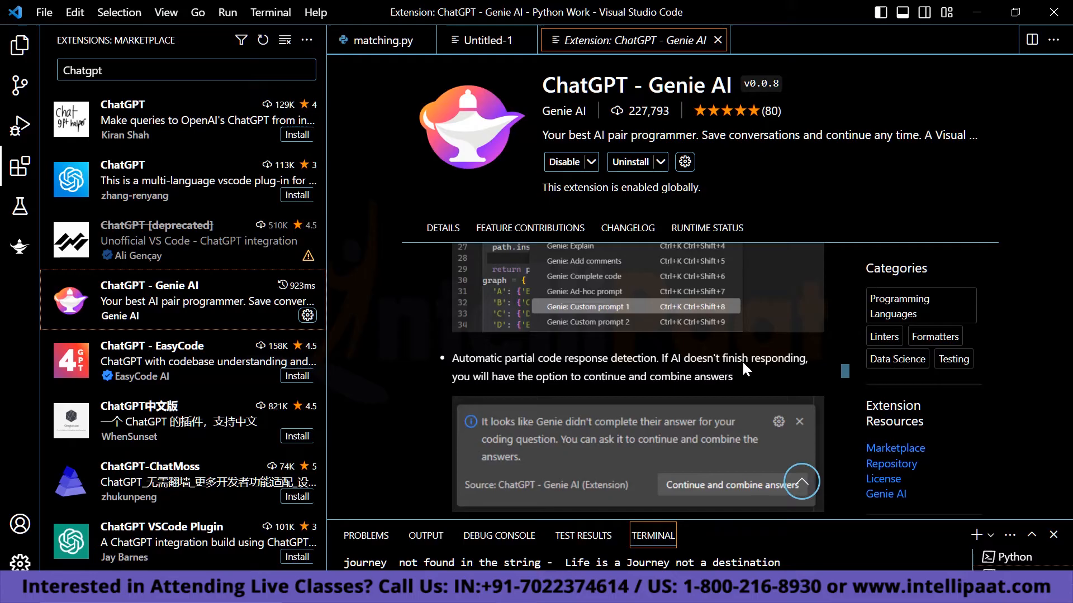
Step: Follow the readme's OpenAI API key link and allow it to open in the external browser
left_click(729, 484)
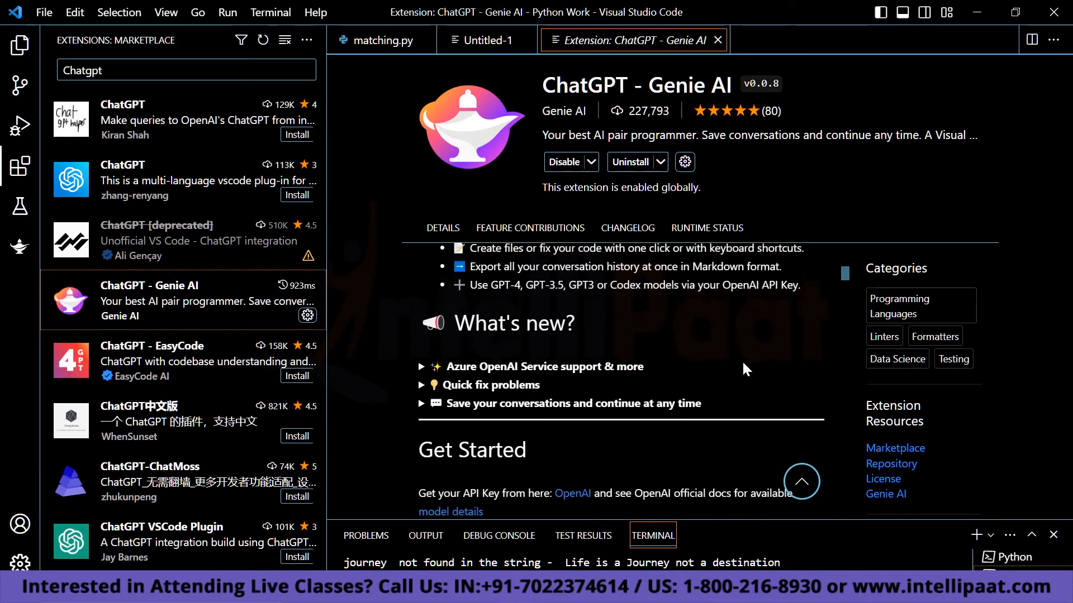
scroll("down", 3)
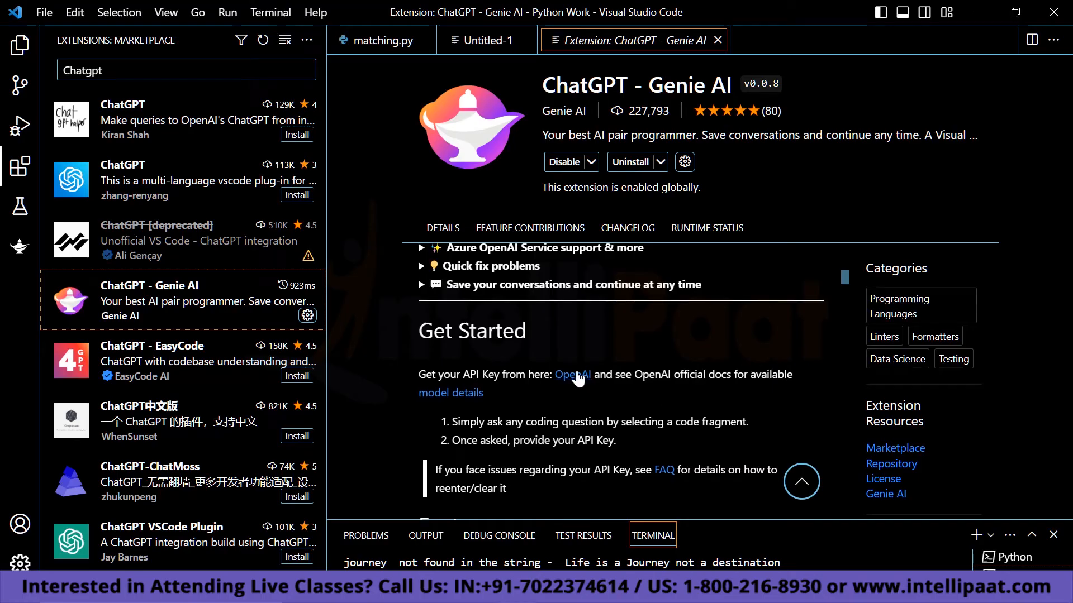
left_click(573, 374)
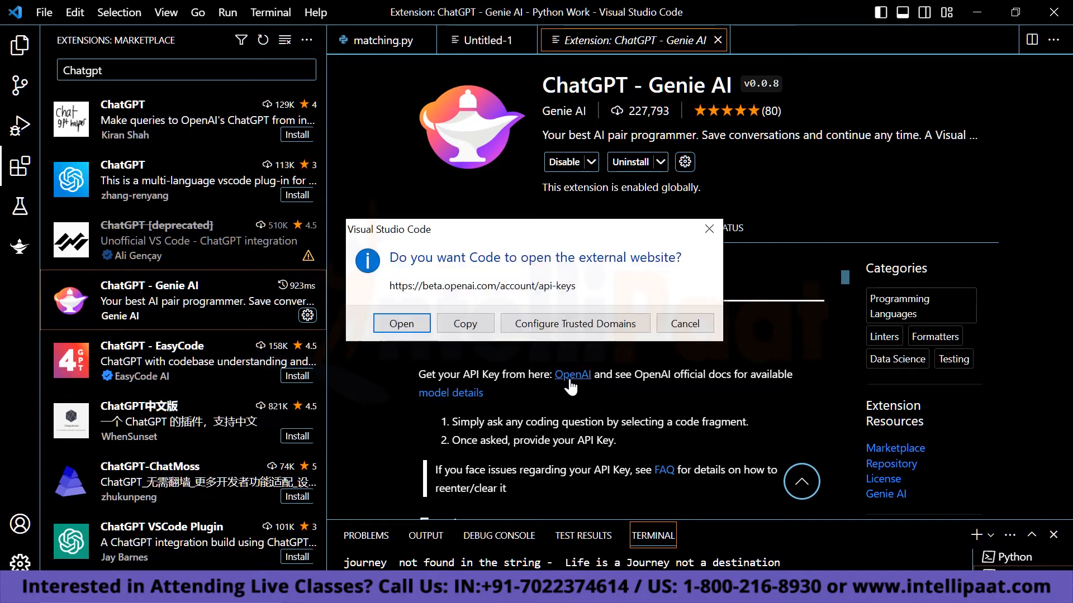
left_click(683, 323)
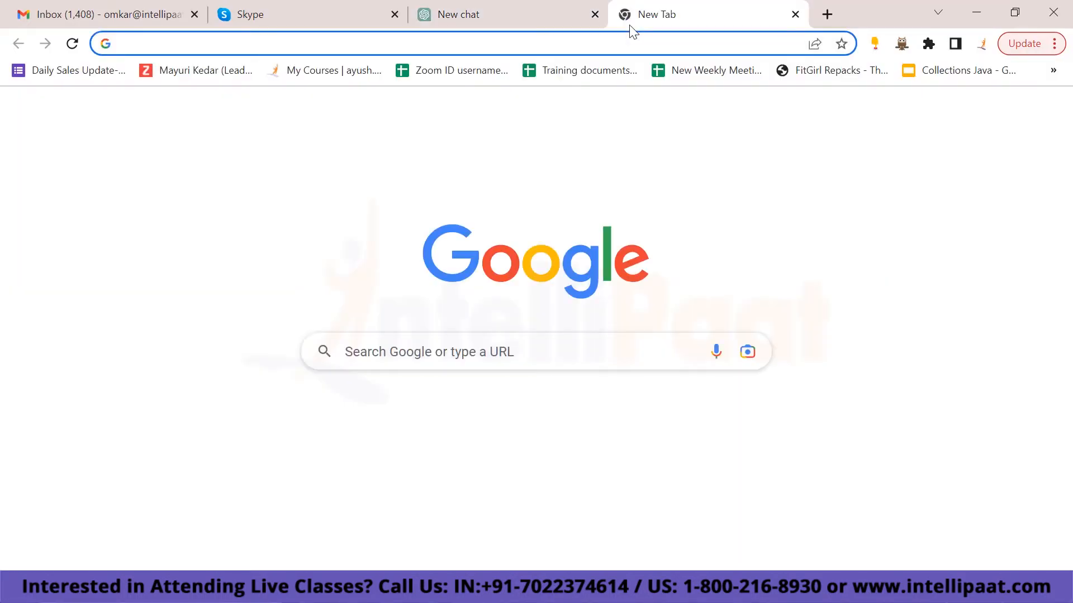
Step: Navigate the browser to beta.openai.com/account/api-keys
type("beta.openai.com/account/api-keys")
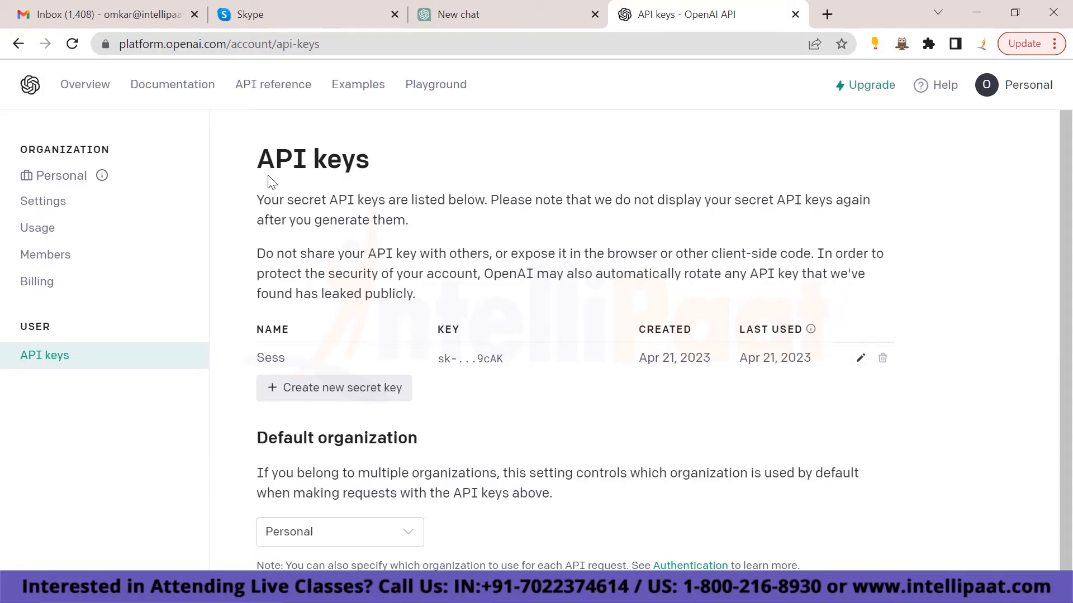
mouse_move(333, 211)
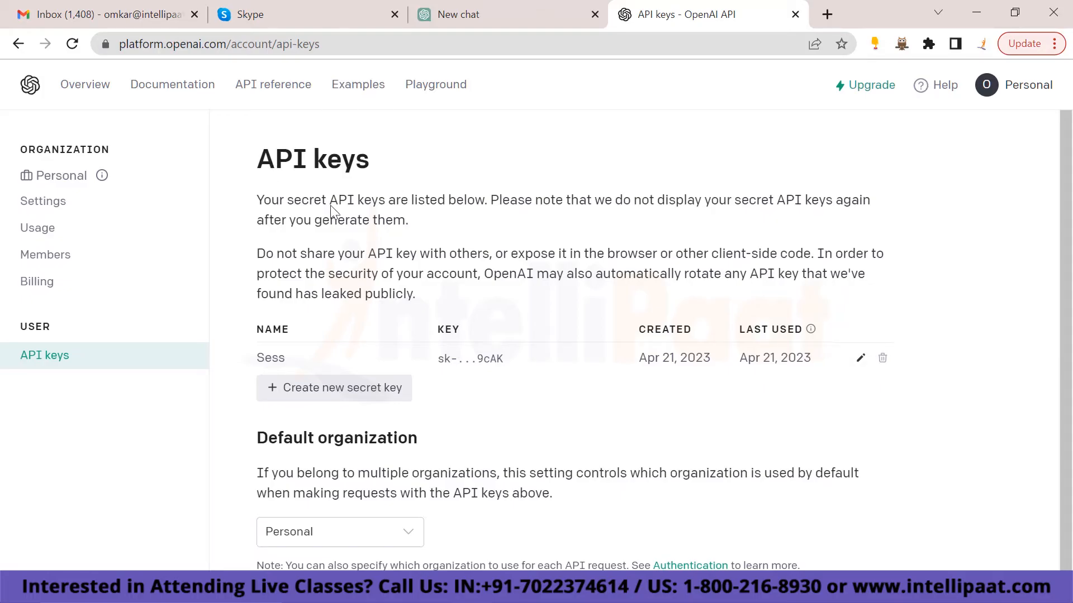
mouse_move(336, 249)
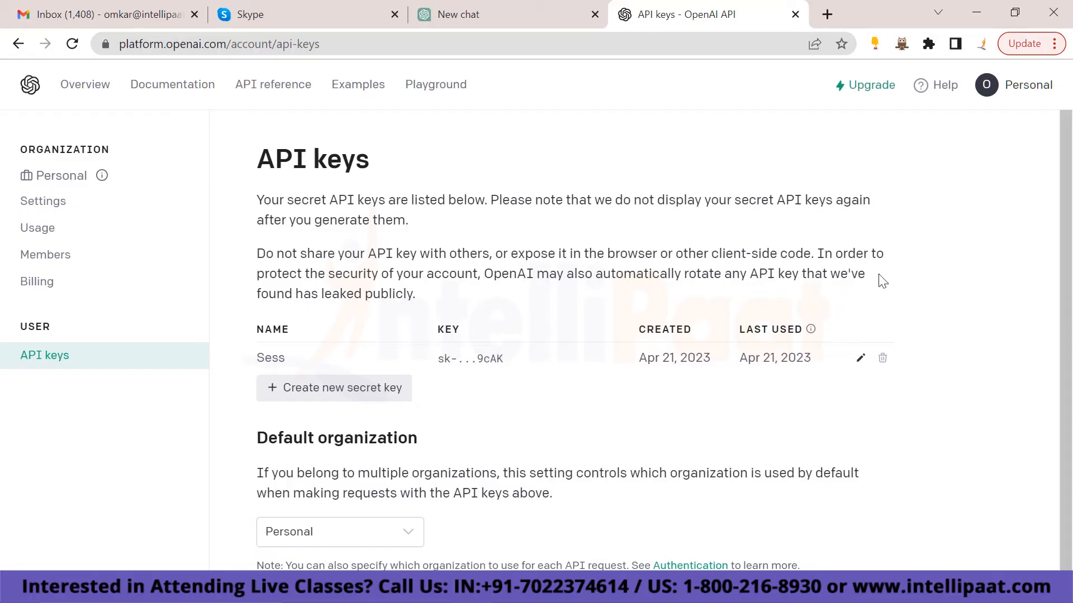
mouse_move(333, 388)
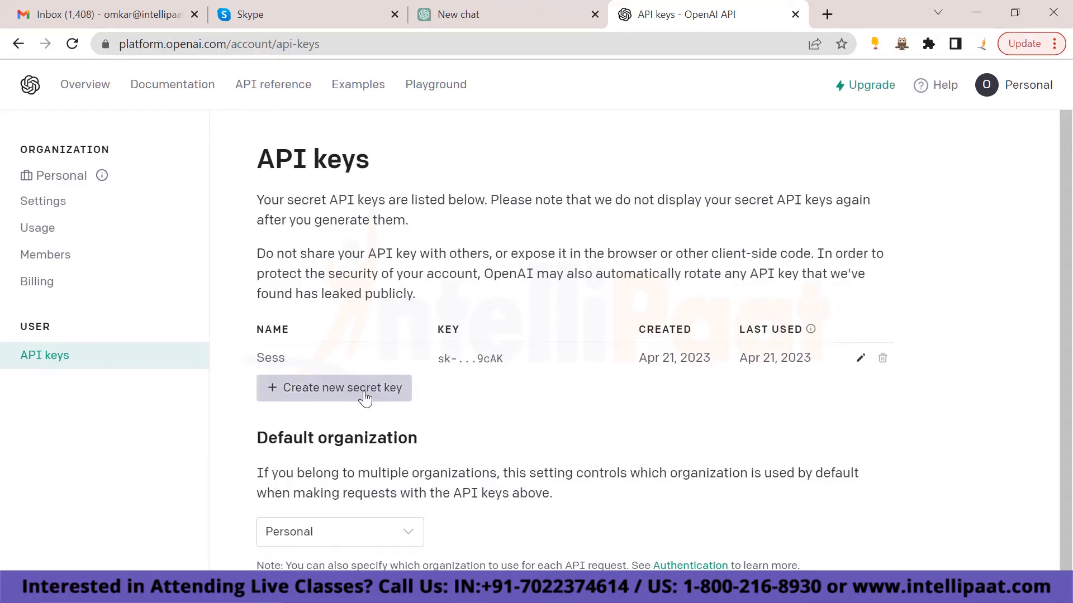
Step: Create a new secret key named "Session 1" and copy the generated key
left_click(334, 387)
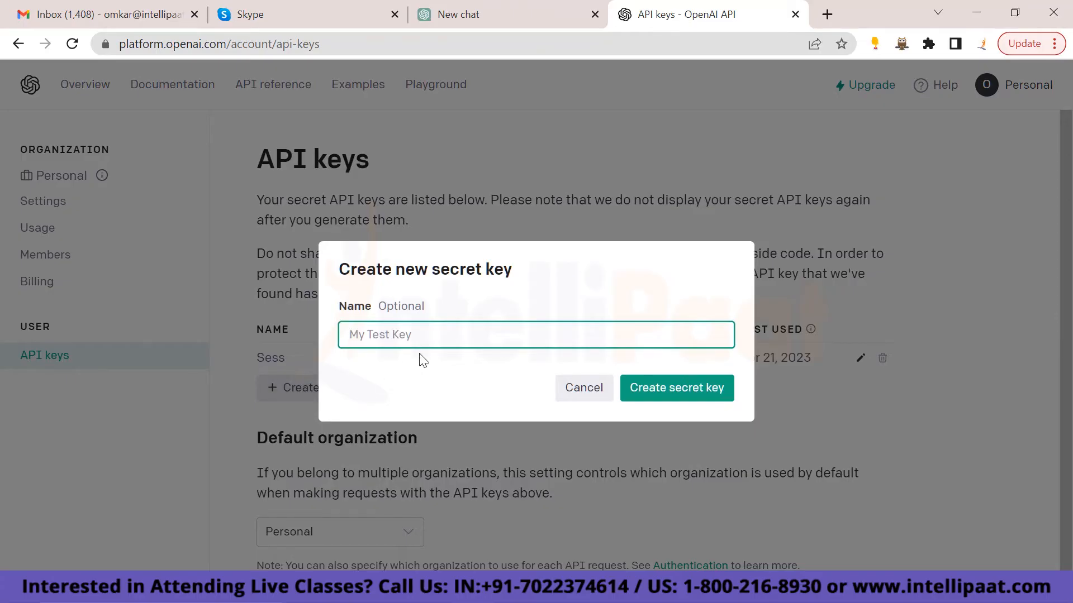
type("Sess")
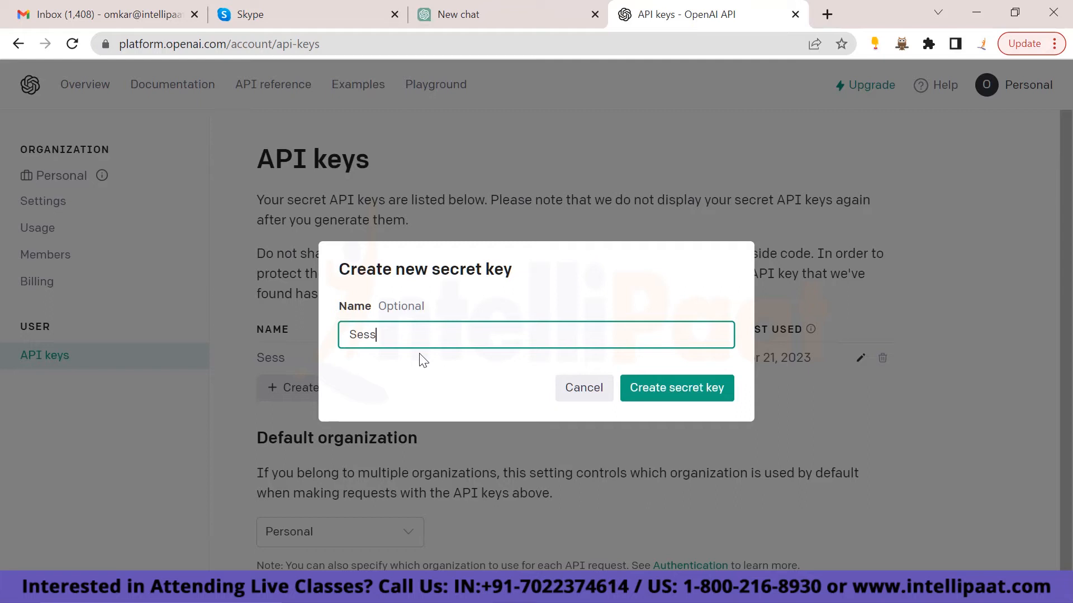
type("ion 1")
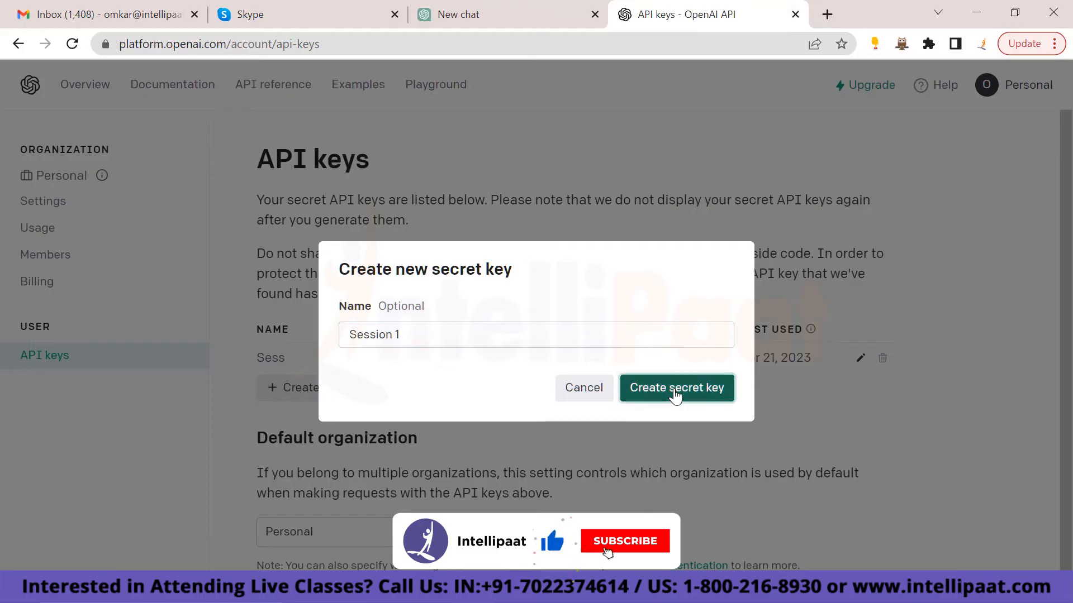
left_click(675, 388)
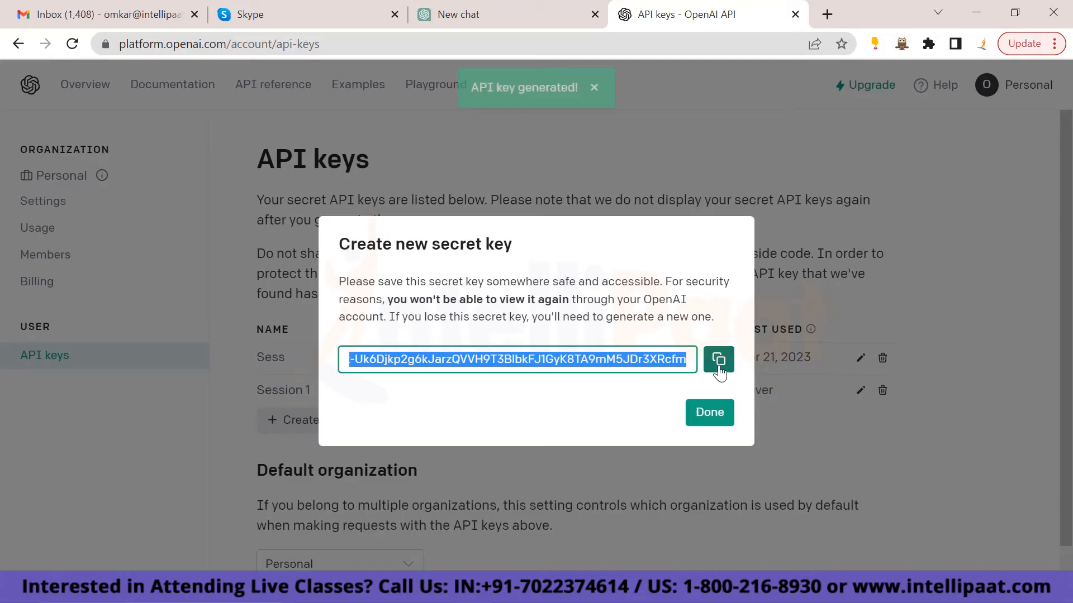
left_click(719, 358)
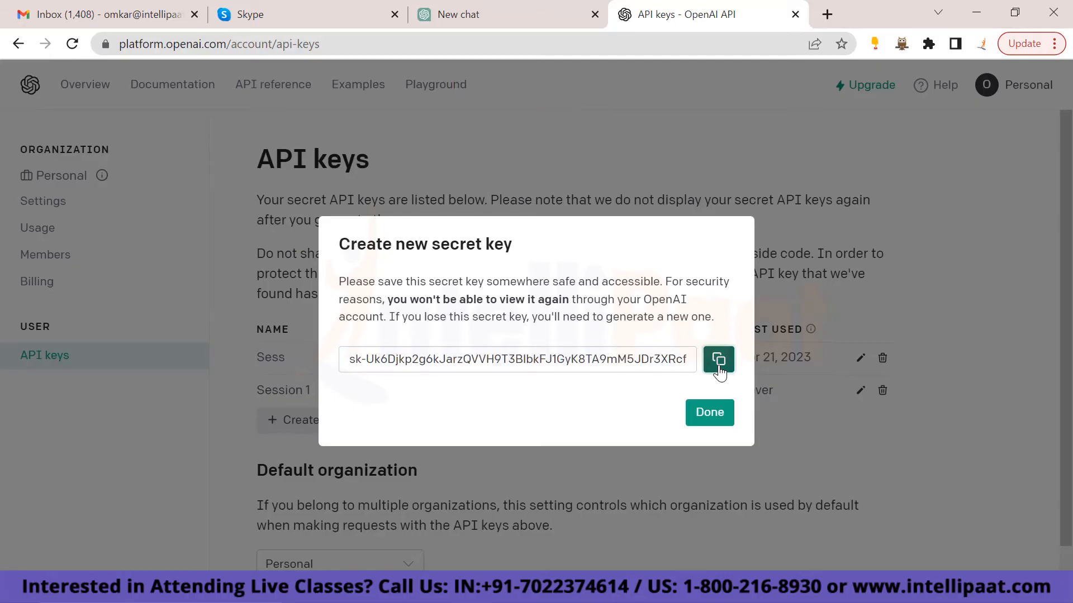
left_click(718, 358)
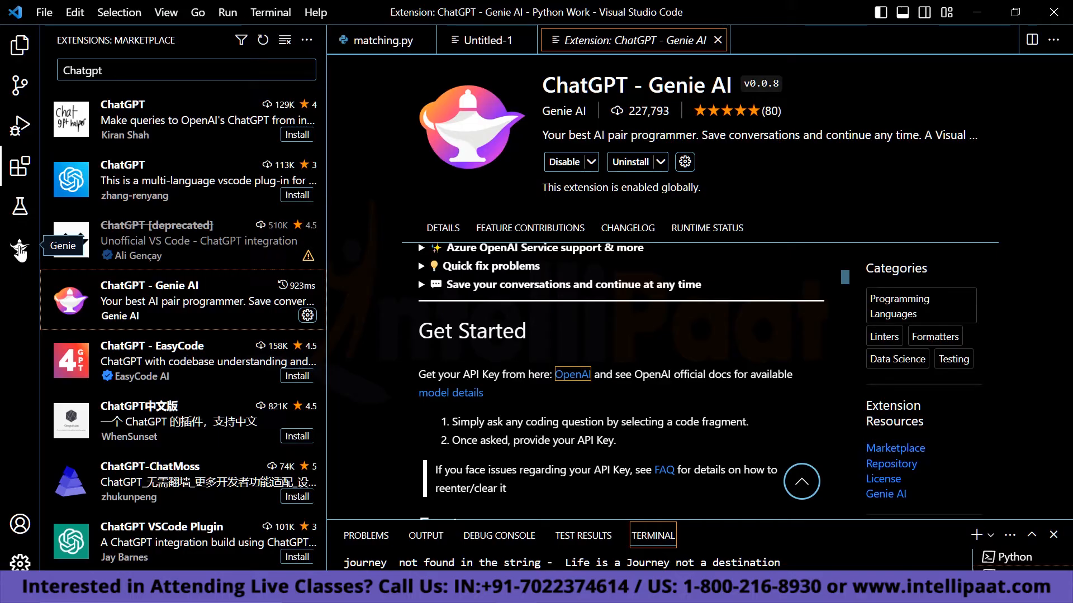
Step: Show Genie AI's conversation view in the sidebar with its chat actions menu
left_click(20, 249)
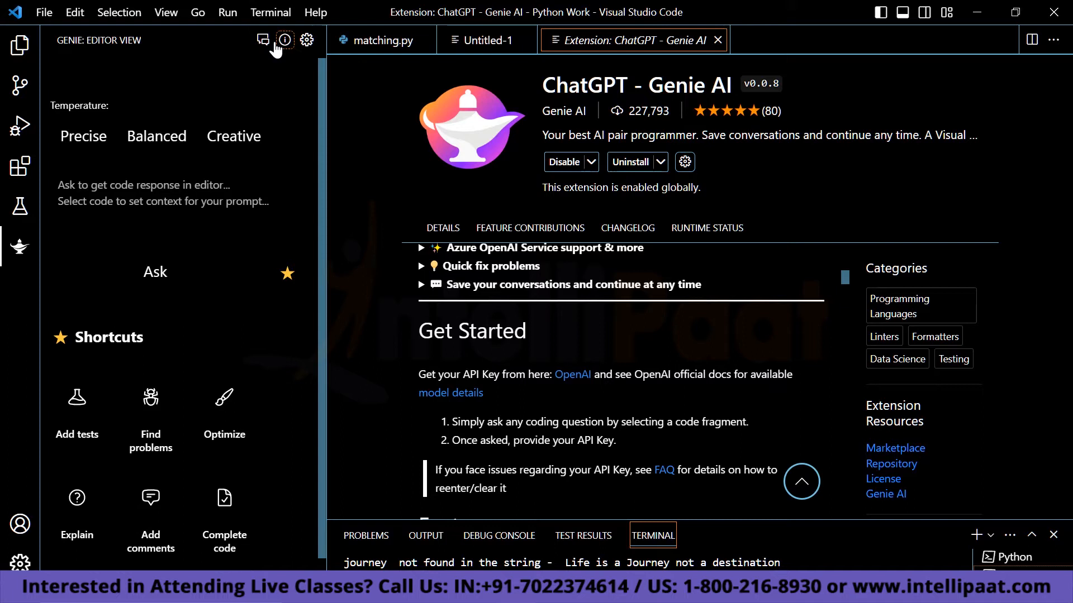
left_click(262, 41)
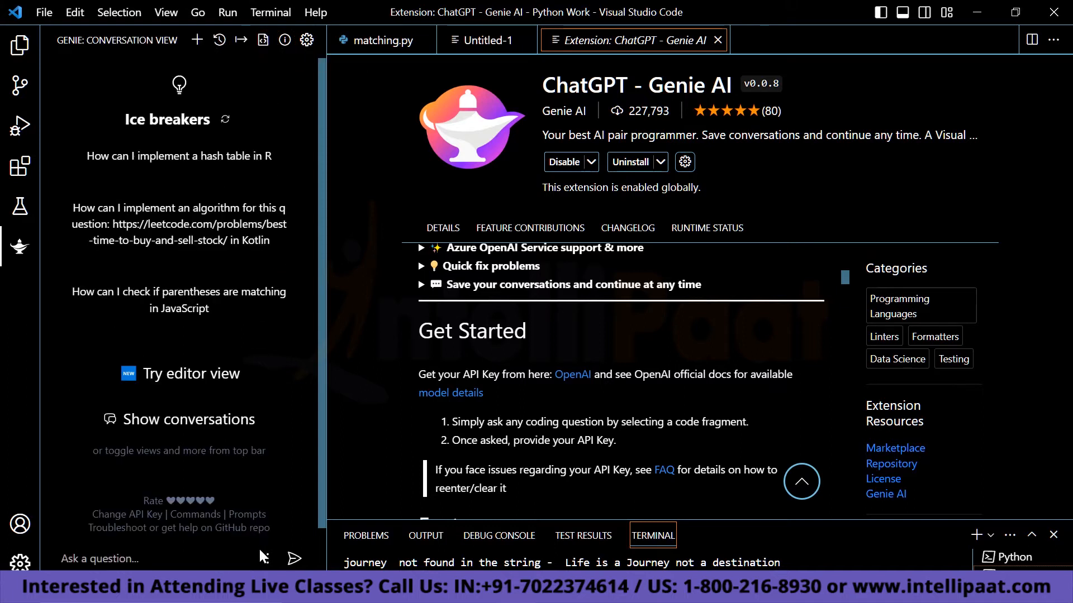
left_click(266, 558)
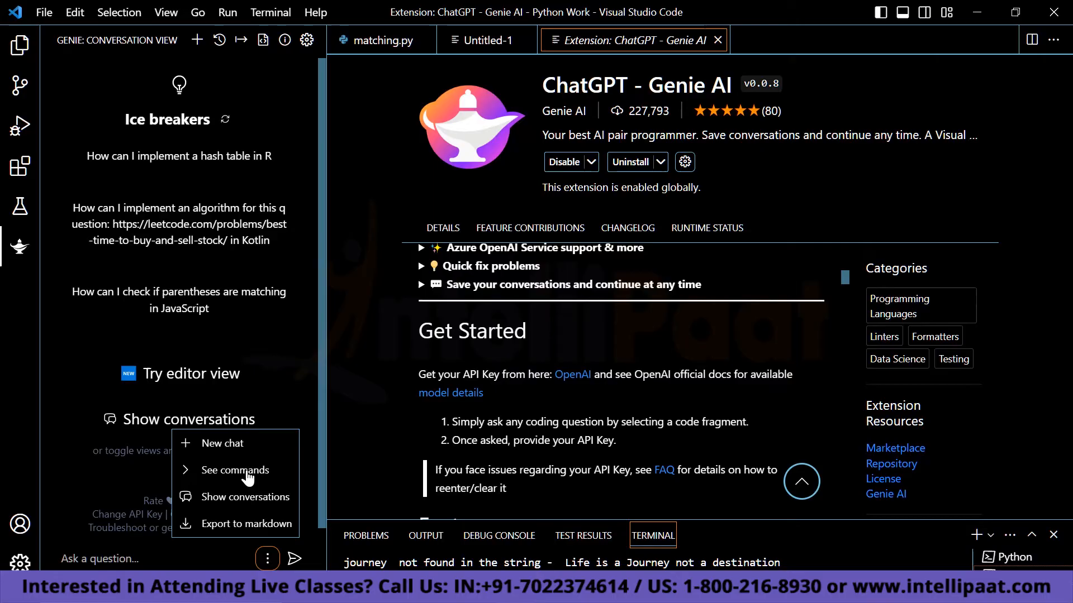
Step: Ask Genie about "API key" and store the pasted OpenAI key at the prompt
left_click(234, 470)
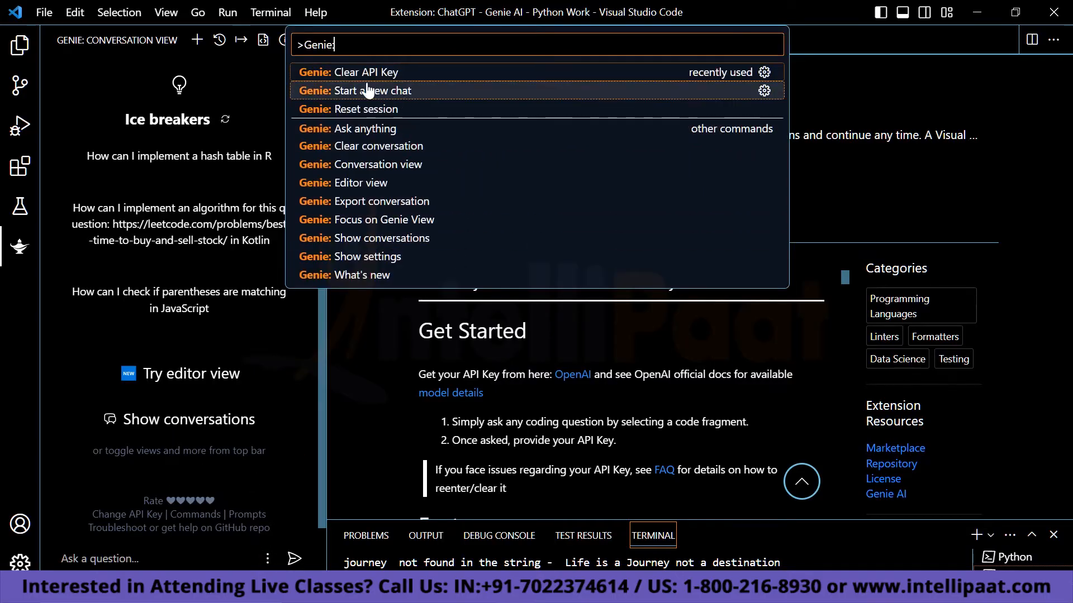
mouse_move(370, 108)
type(":")
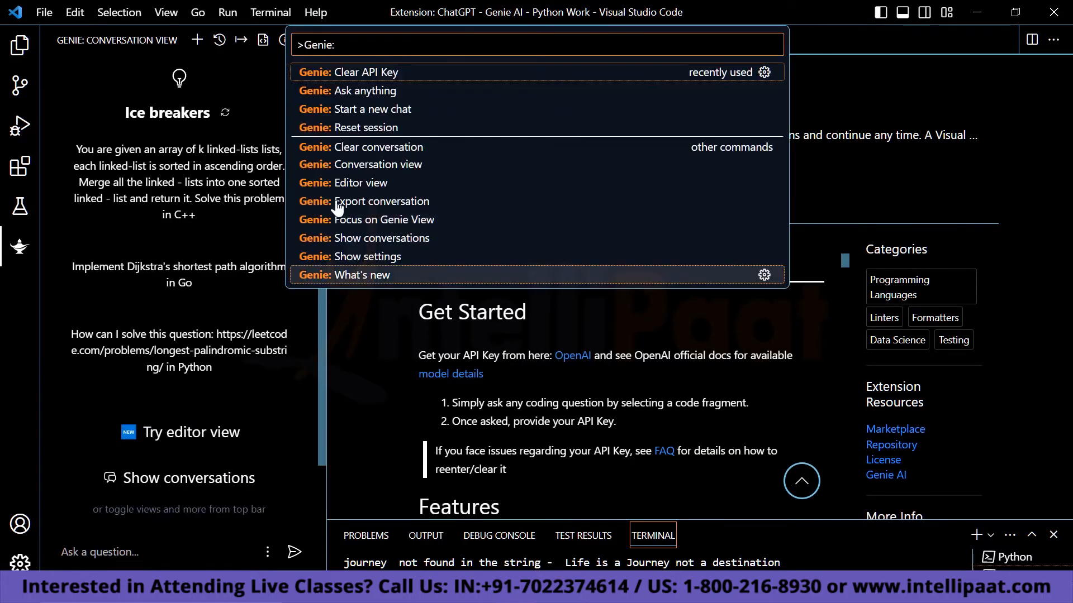
mouse_move(374, 81)
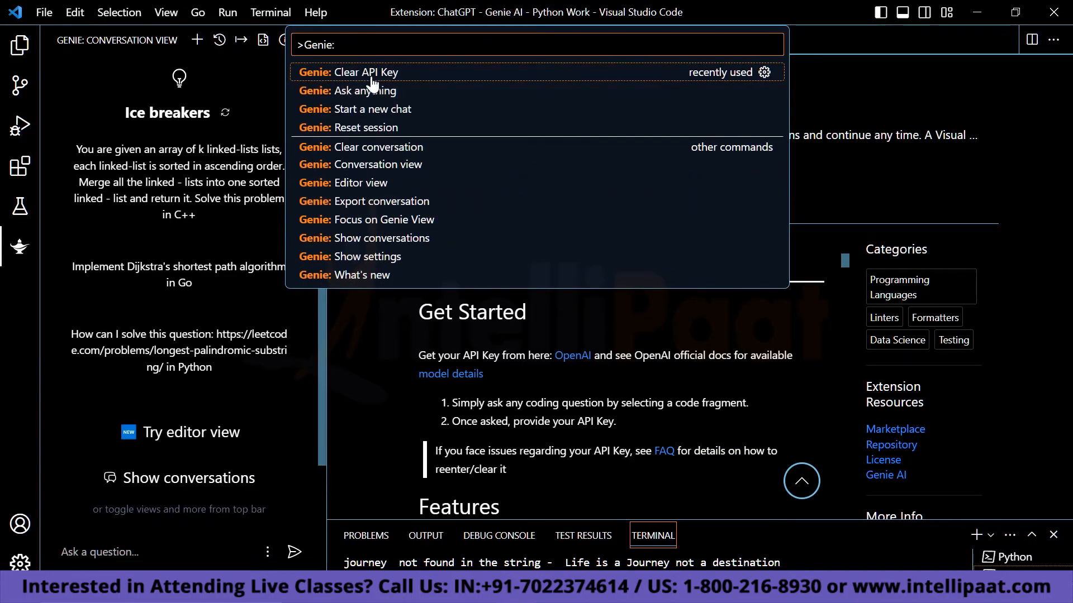
left_click(359, 91)
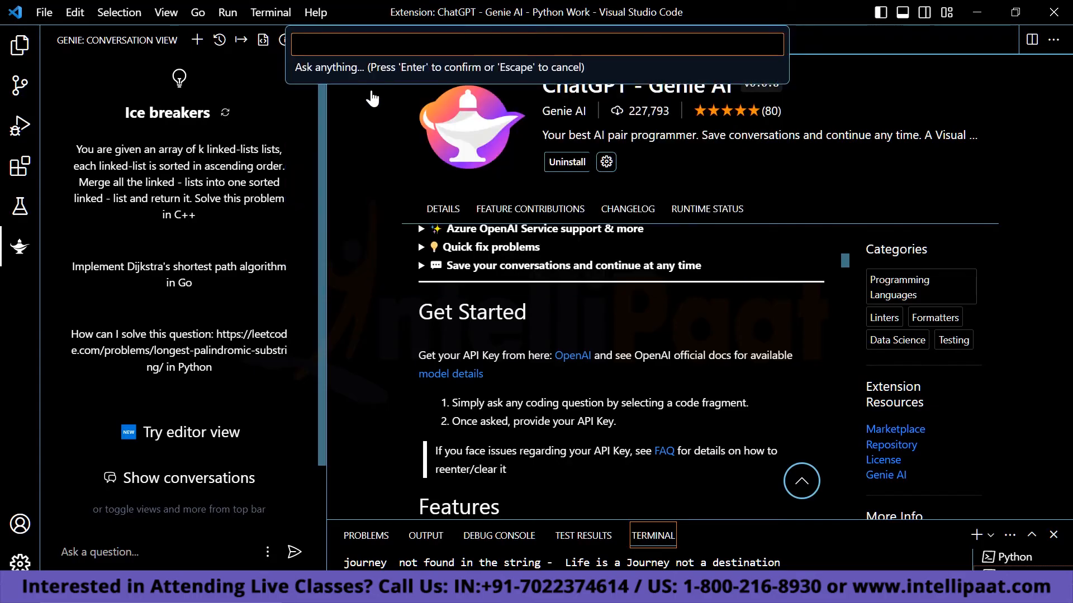
type("AP")
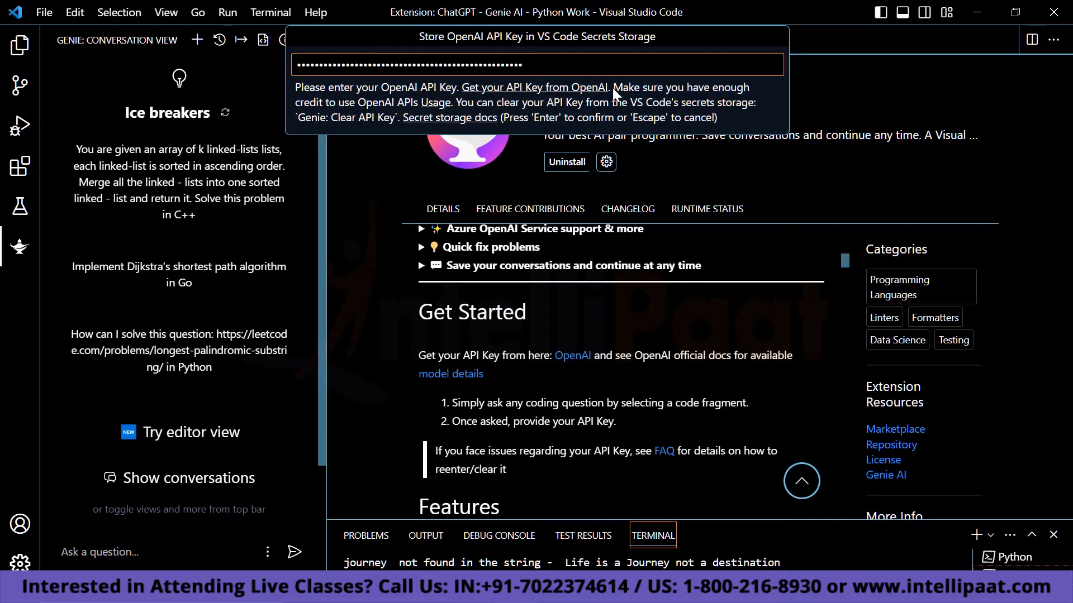
key("Enter")
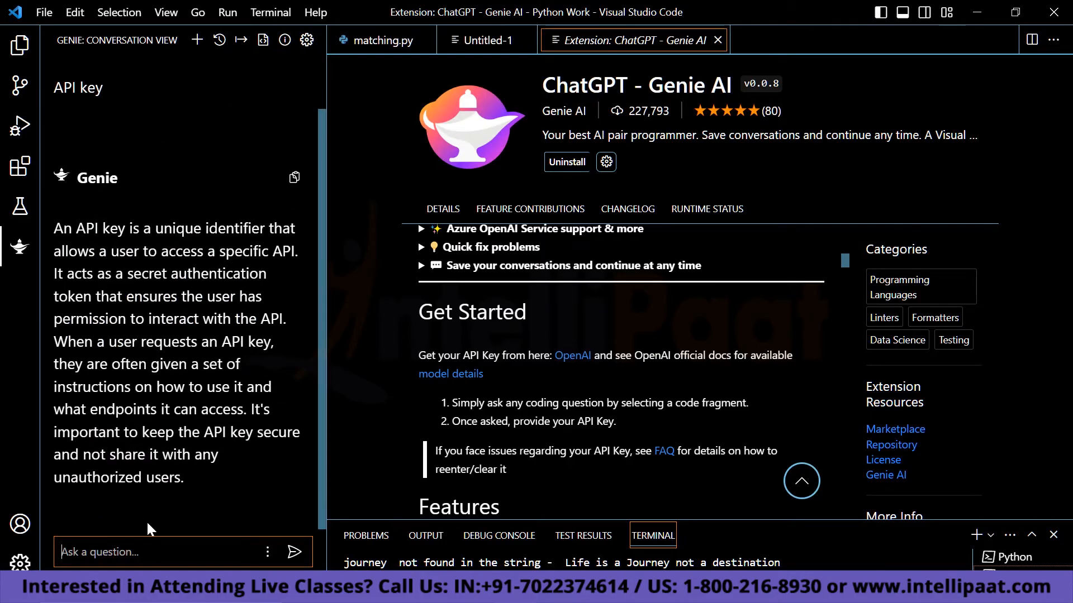
mouse_move(182, 495)
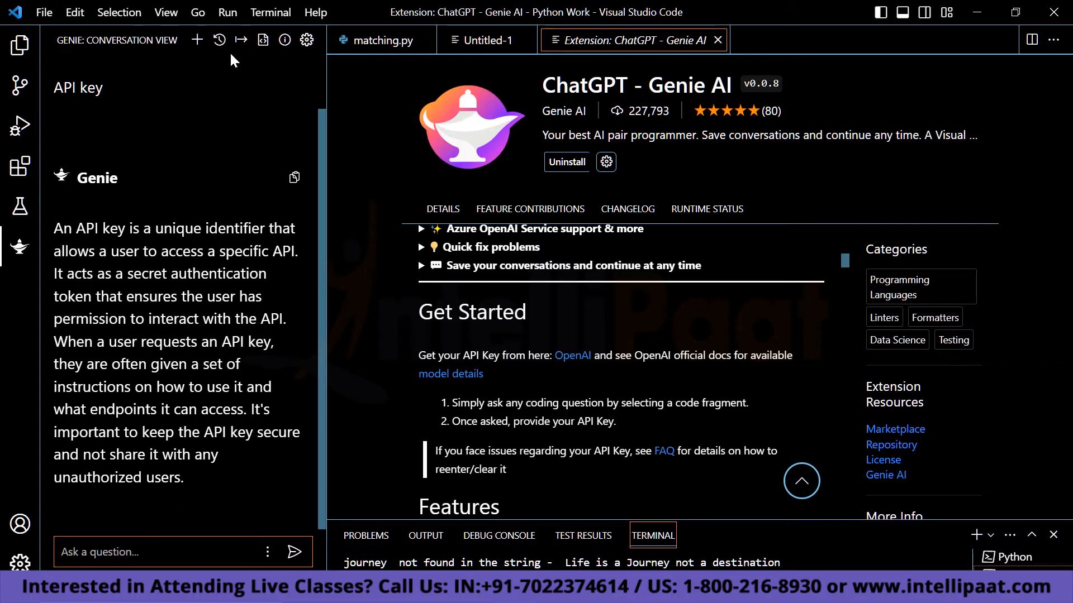
mouse_move(158, 44)
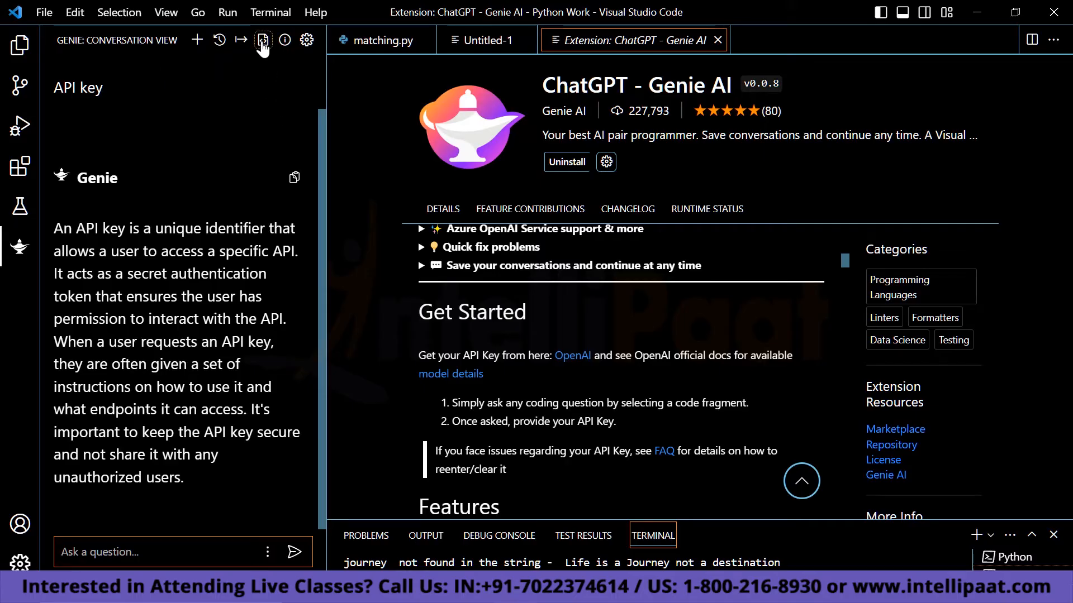
Step: Start a new chat, refresh the ice breakers and ask the JavaScript matching-parentheses question
left_click(268, 552)
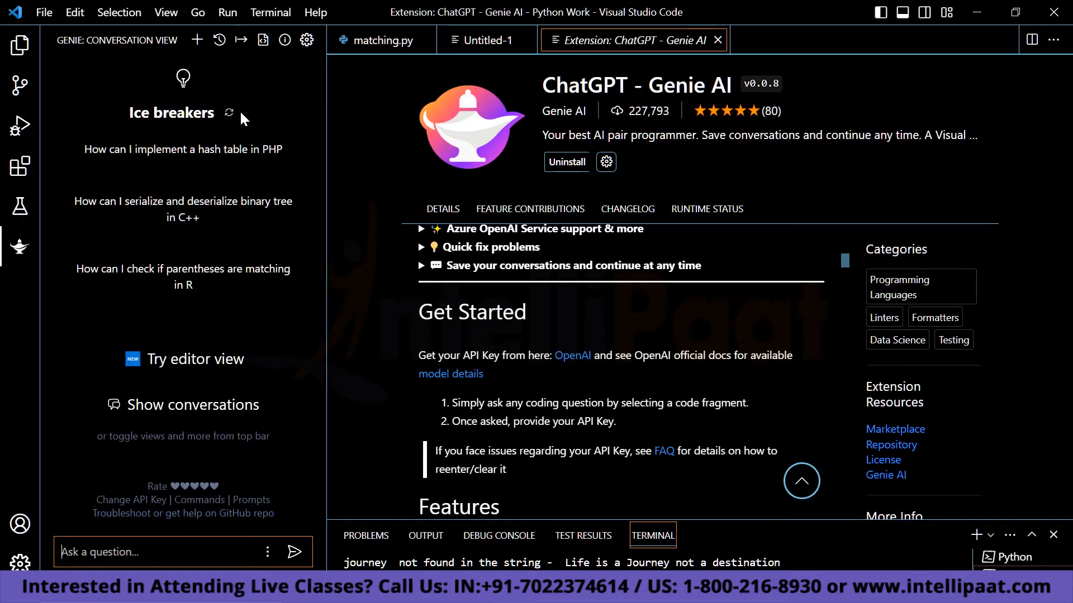
left_click(225, 112)
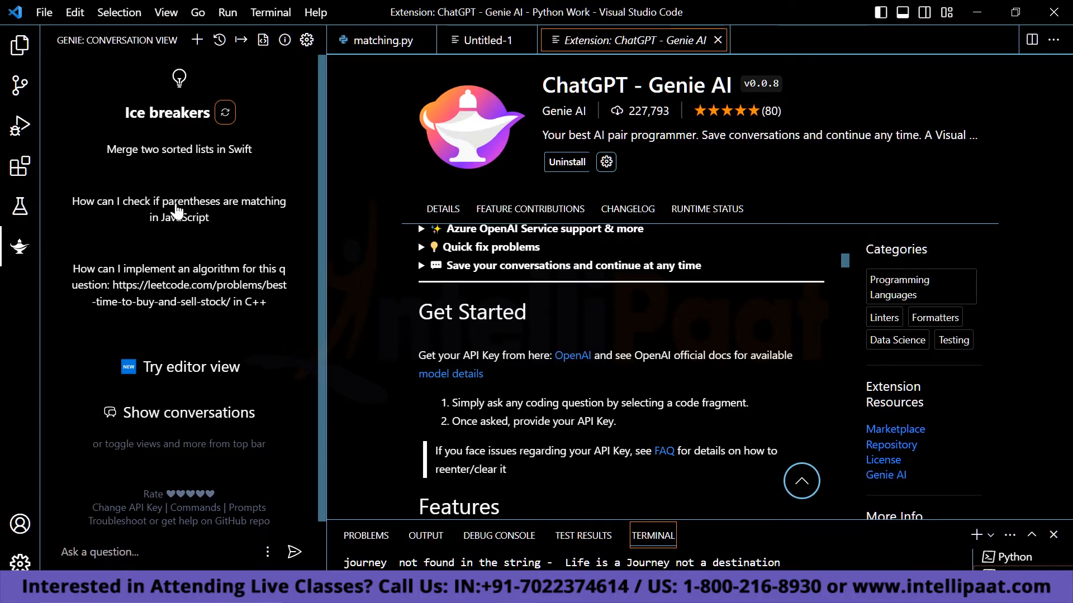
left_click(179, 209)
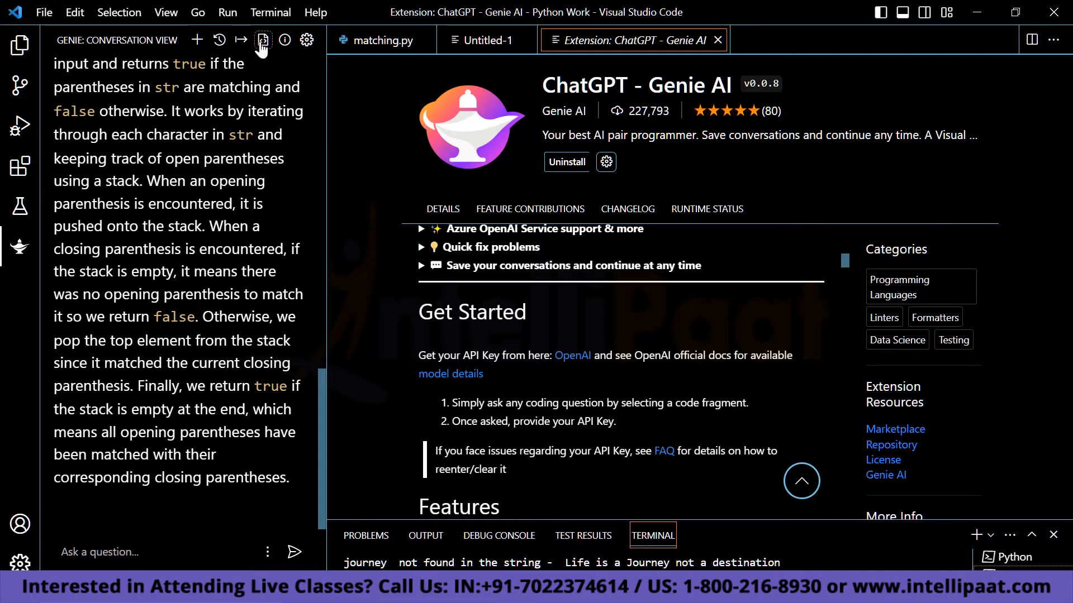
Step: Switch Genie to its editor view and bring matching.py back into the editor
left_click(263, 40)
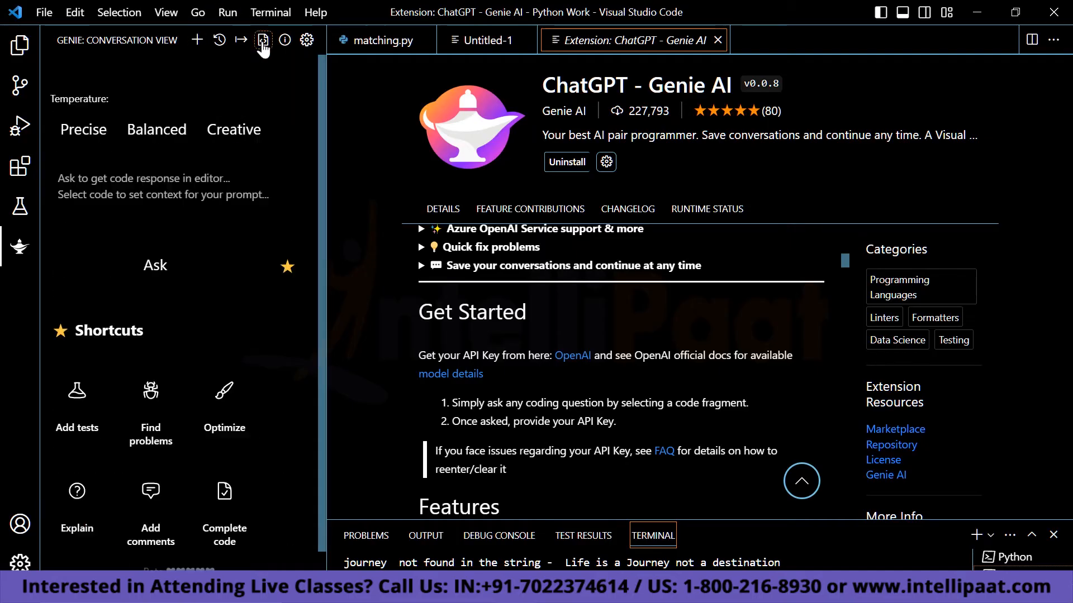
left_click(262, 41)
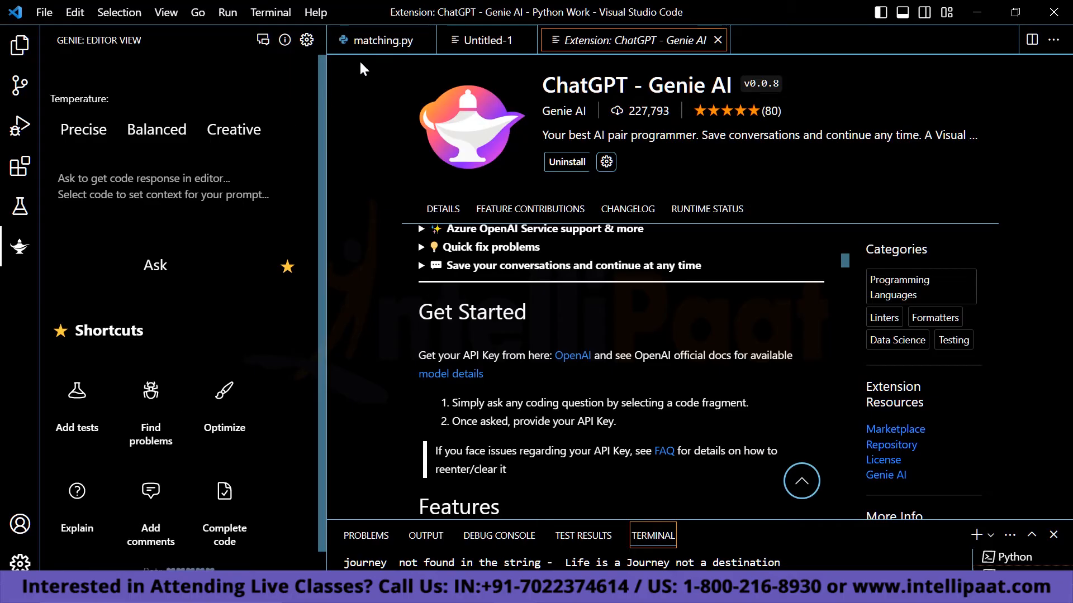
left_click(378, 40)
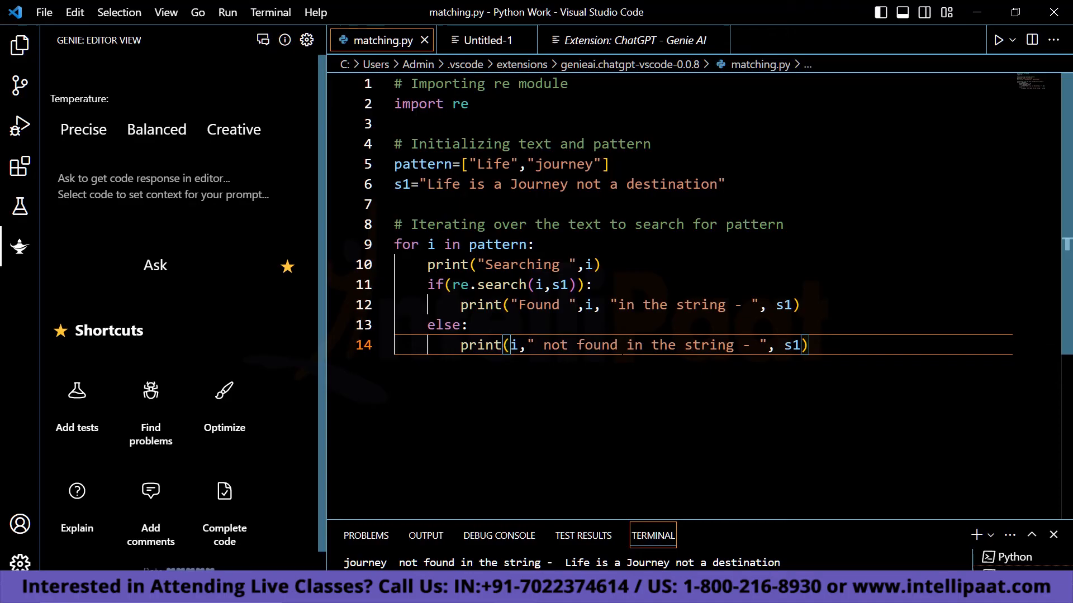
Step: Select all of matching.py and run Genie's Optimize shortcut on it
key("ctrl+a")
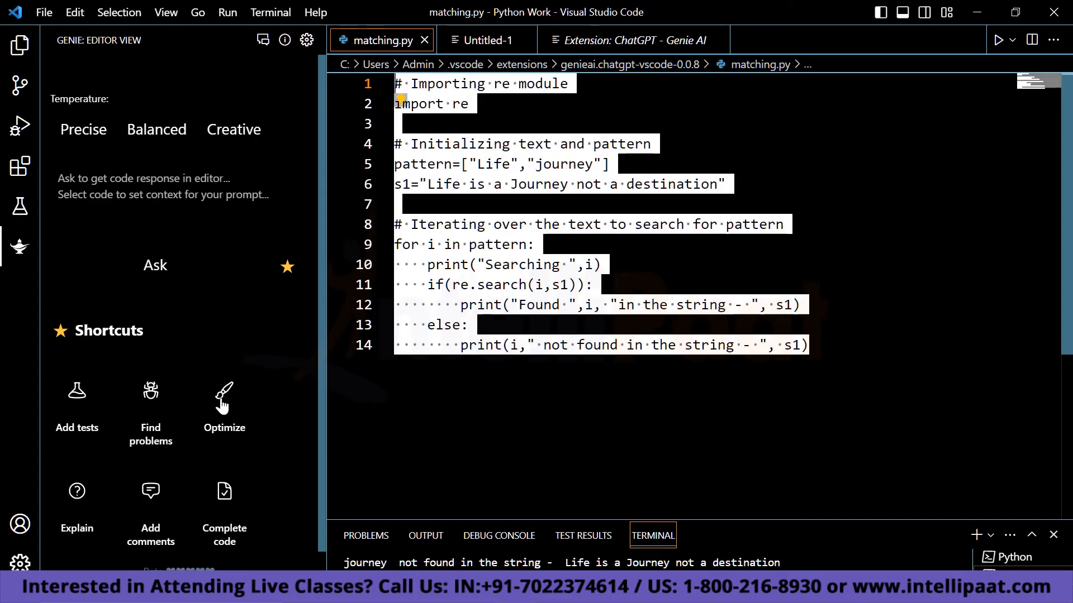
left_click(224, 400)
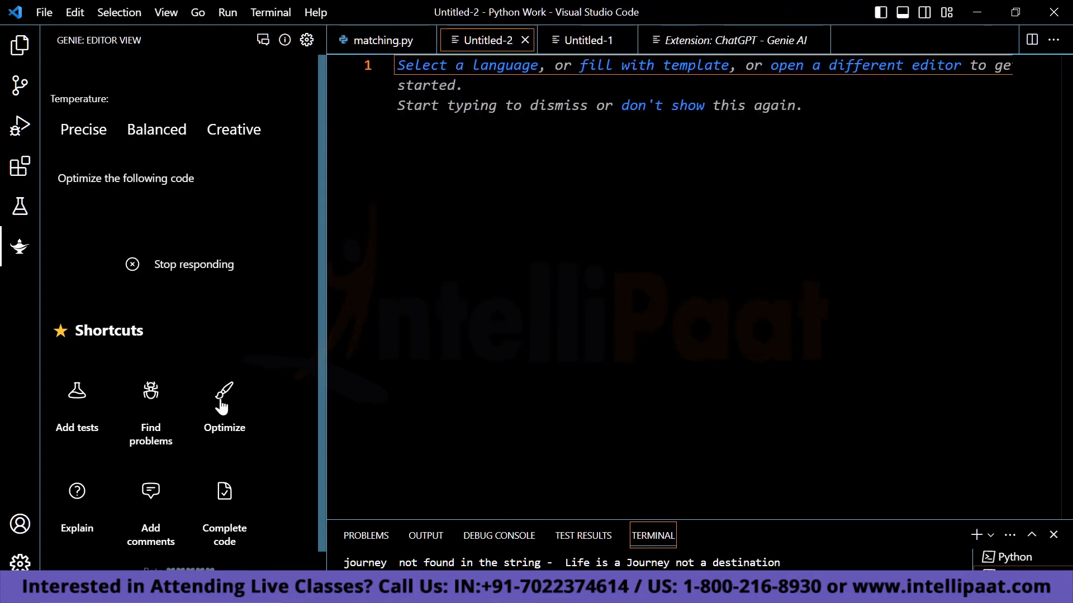